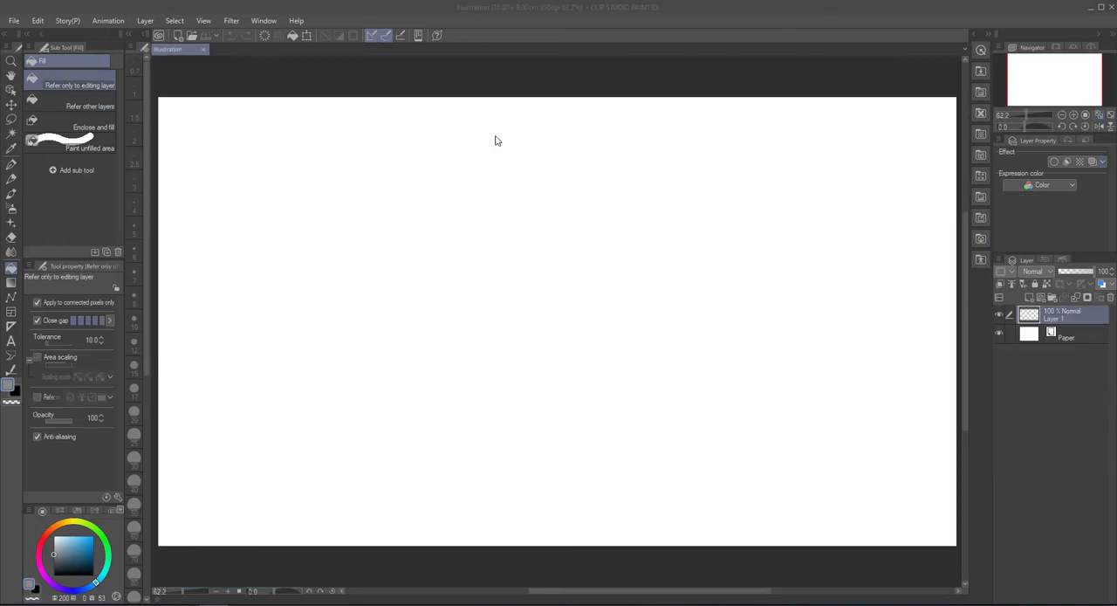
Step through the Refer only to editing layer, Enclose and fill, and Paint unfilled area fill modes.
{"action": "left_click", "coordinate": [79, 85]}
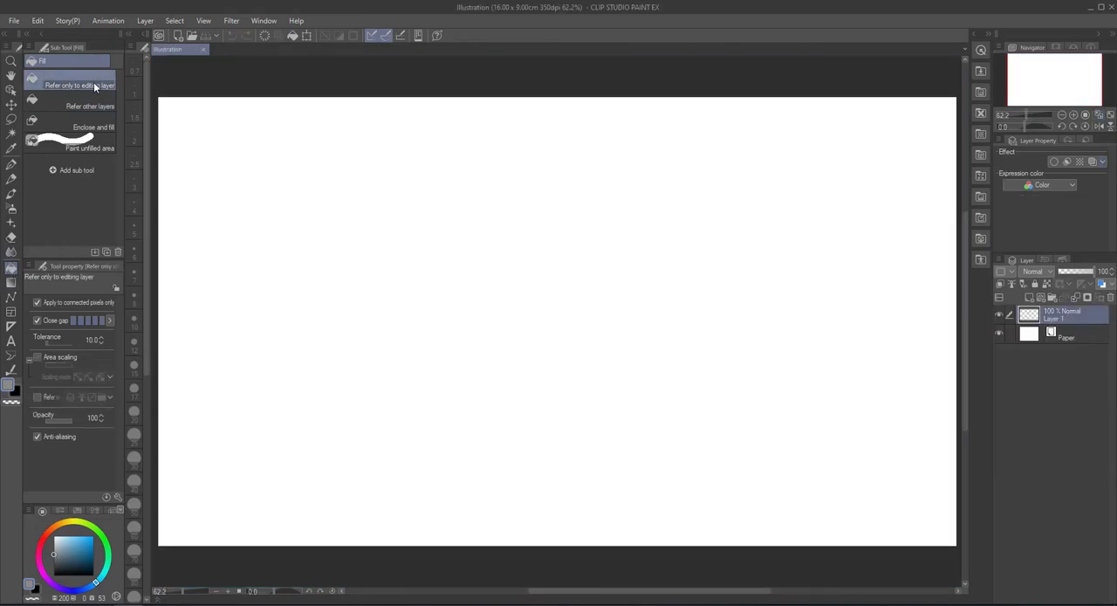
{"action": "left_click", "coordinate": [90, 127]}
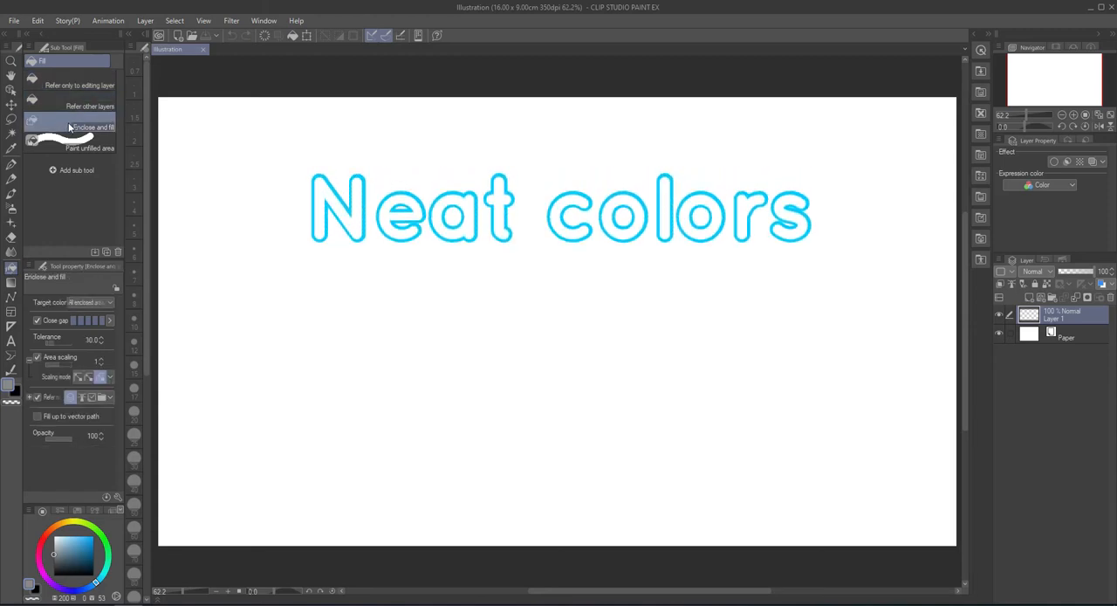
{"action": "left_click", "coordinate": [89, 148]}
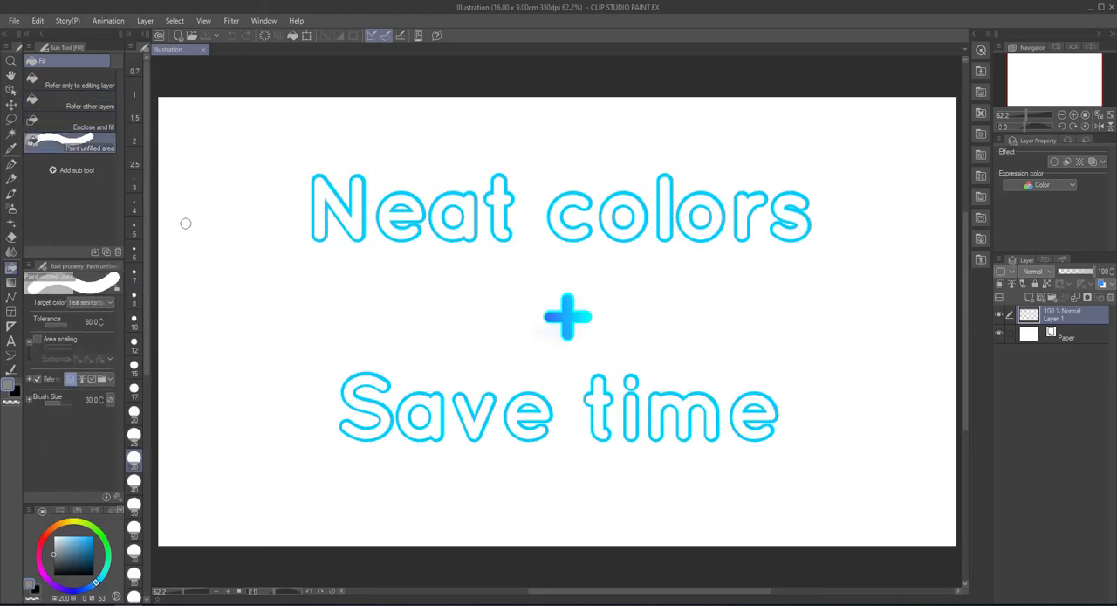
{"action": "mouse_move", "coordinate": [905, 514]}
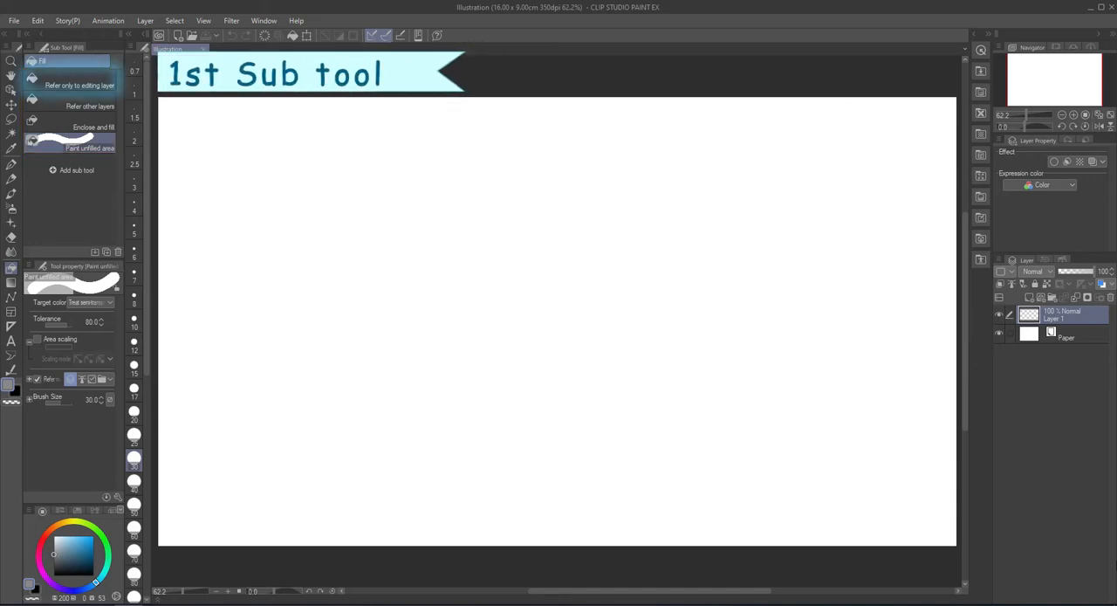
Choose Refer only to editing layer and try filling inside the circle on CIRCLE.
{"action": "left_click", "coordinate": [72, 85]}
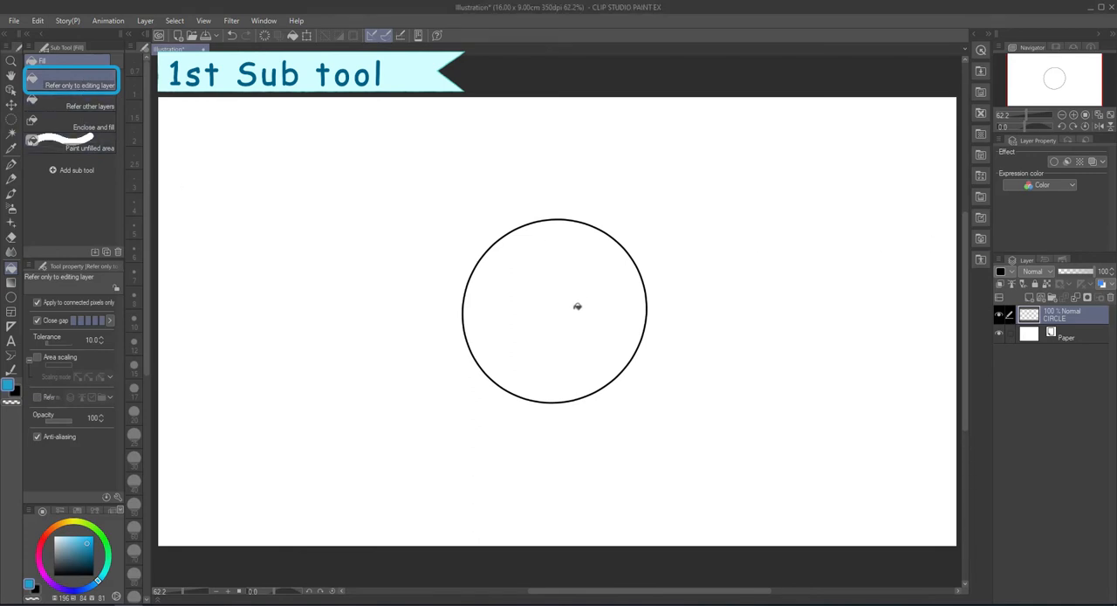
{"action": "left_click", "coordinate": [578, 306]}
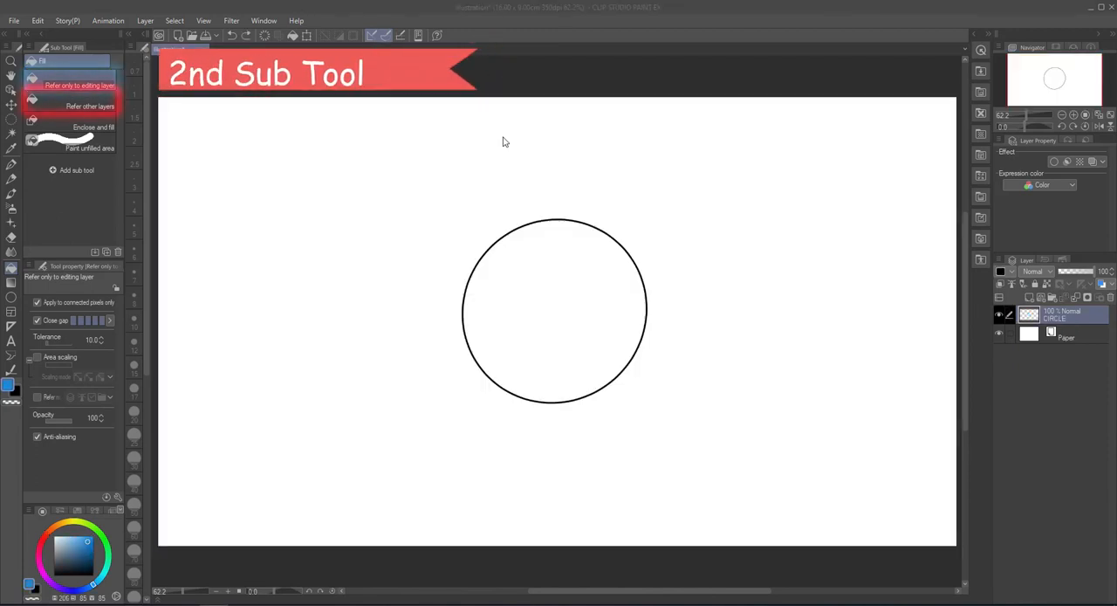
Add a new layer above CIRCLE and fill the circle blue using Refer other layers.
{"action": "left_click", "coordinate": [90, 106]}
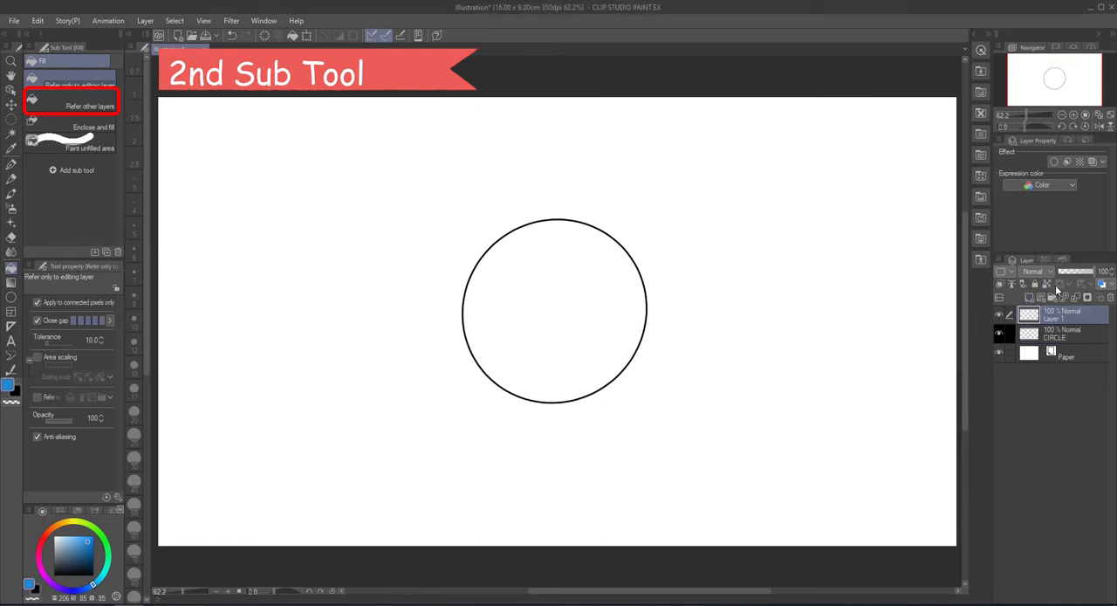
{"action": "mouse_move", "coordinate": [986, 297]}
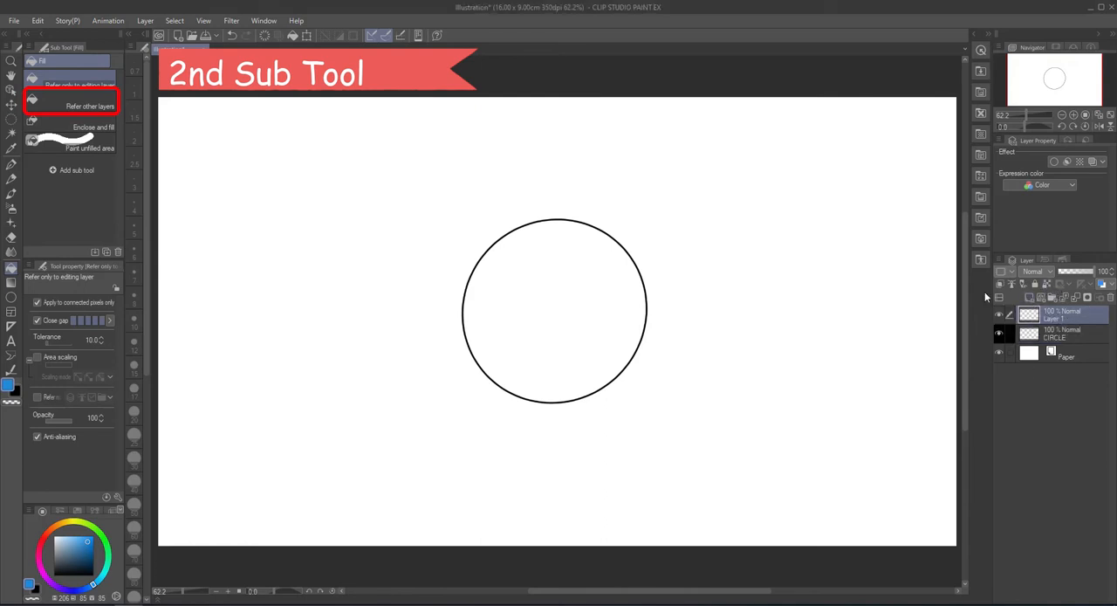
{"action": "left_click", "coordinate": [79, 106]}
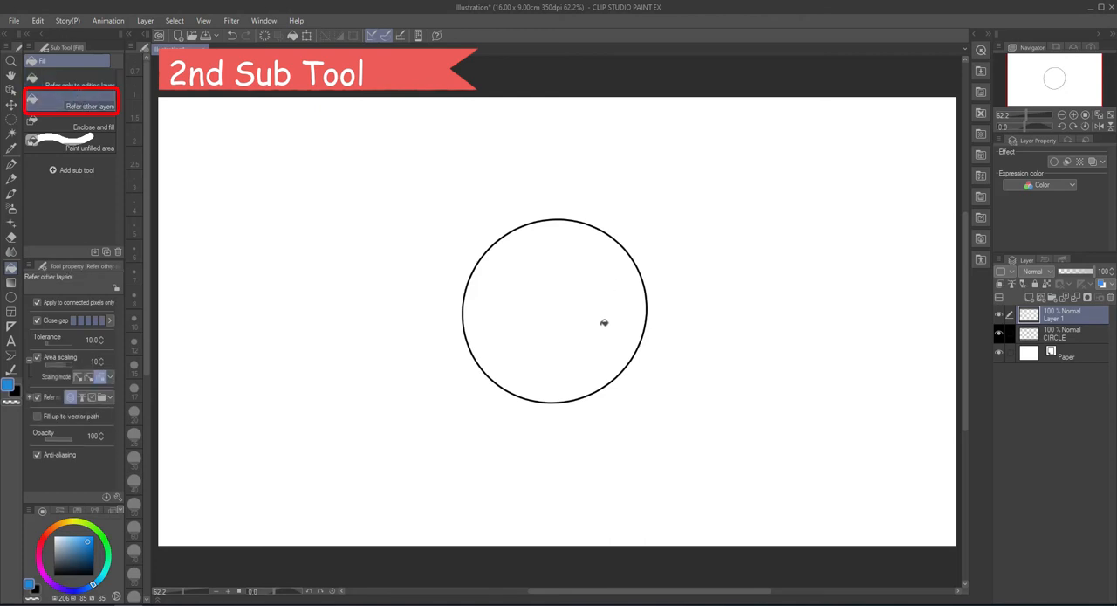
{"action": "left_click", "coordinate": [606, 314]}
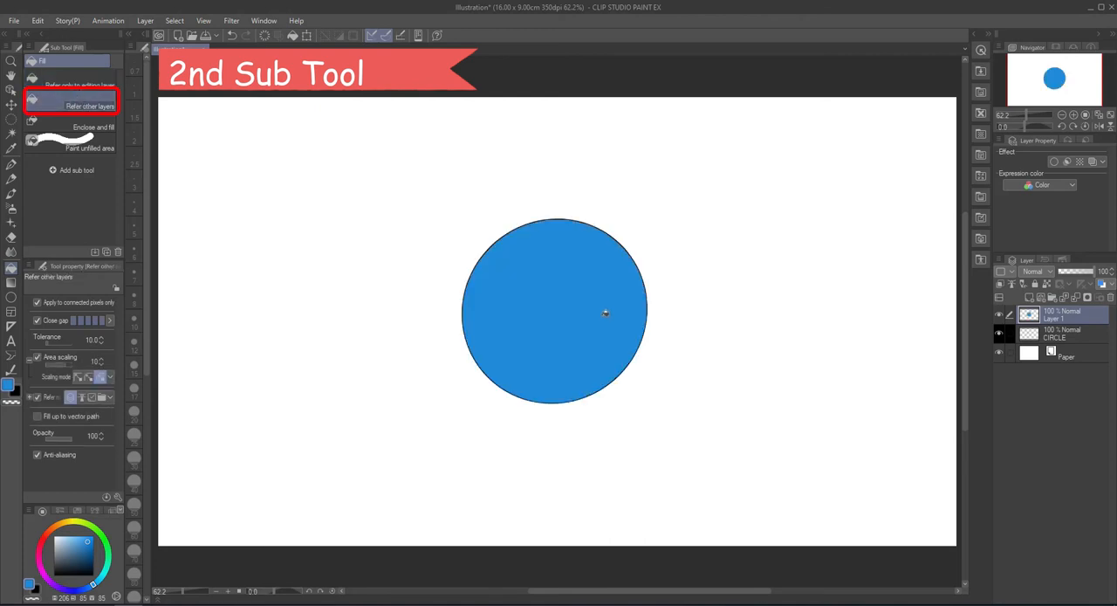
{"action": "mouse_move", "coordinate": [712, 331]}
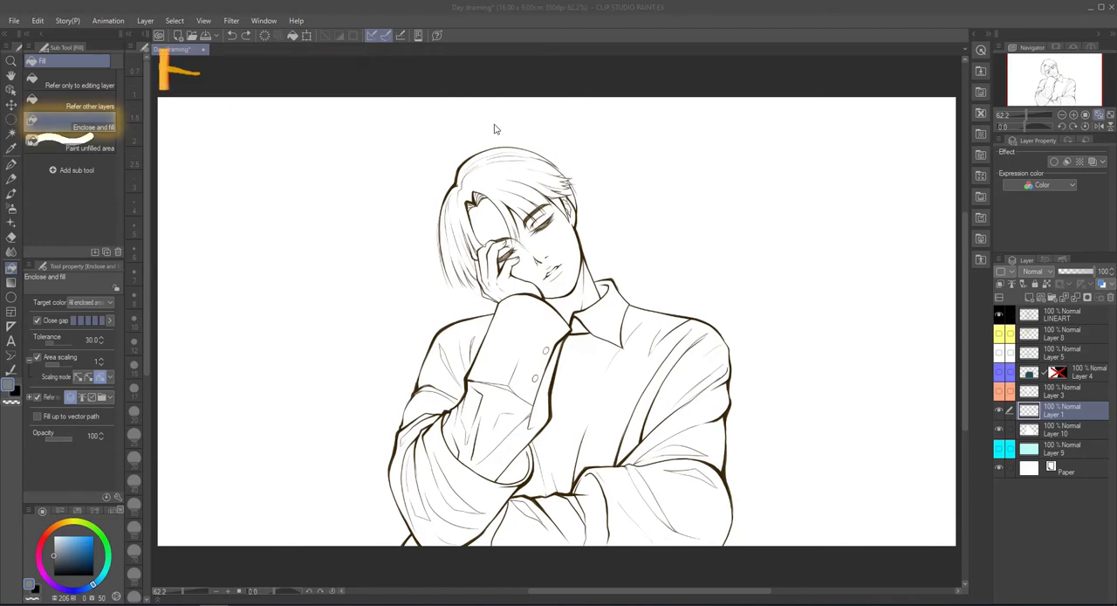
Choose Enclose and fill and drag a loop around the whole character.
{"action": "left_click", "coordinate": [72, 122]}
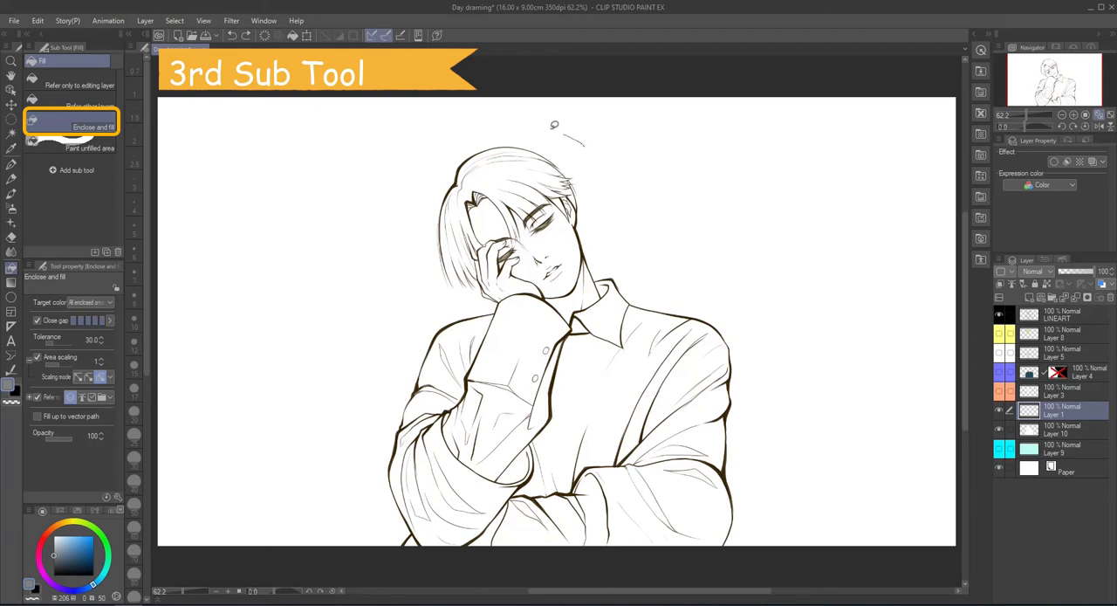
{"action": "left_click_drag", "start_coordinate": [554, 125], "coordinate": [644, 563]}
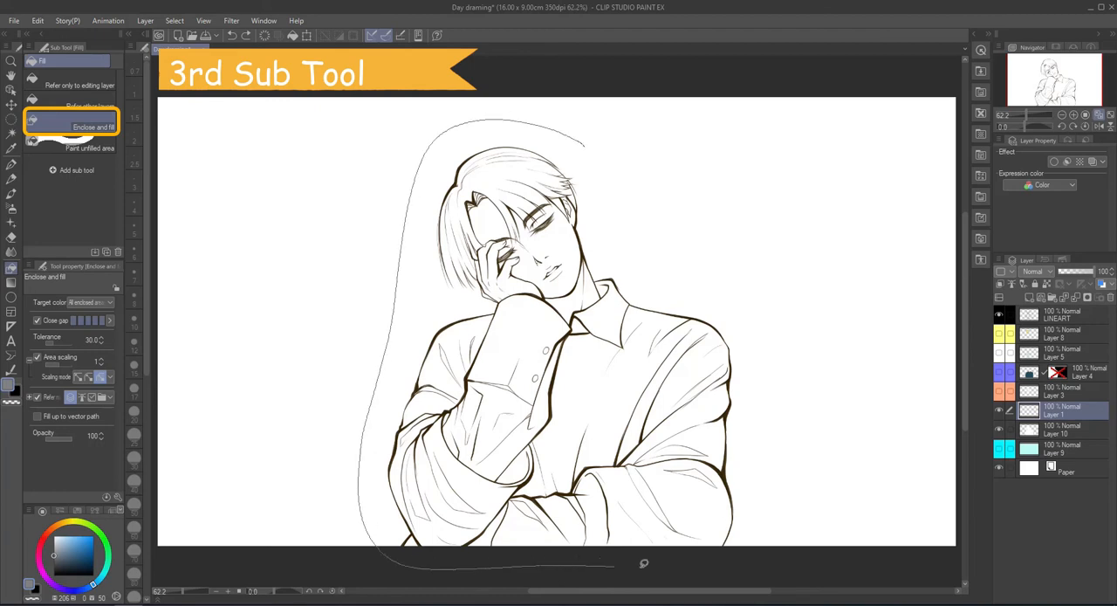
{"action": "left_click_drag", "start_coordinate": [620, 223], "coordinate": [646, 563]}
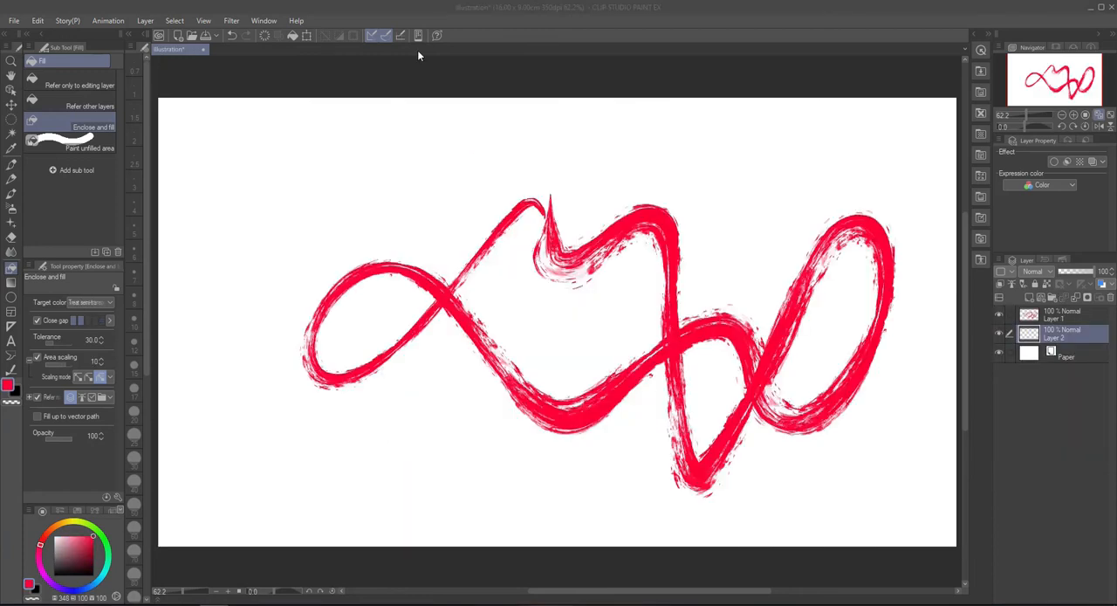
Loop around the red scribble to fill its closed loops, then adjust the Close gap setting.
{"action": "left_click_drag", "start_coordinate": [497, 200], "coordinate": [566, 218]}
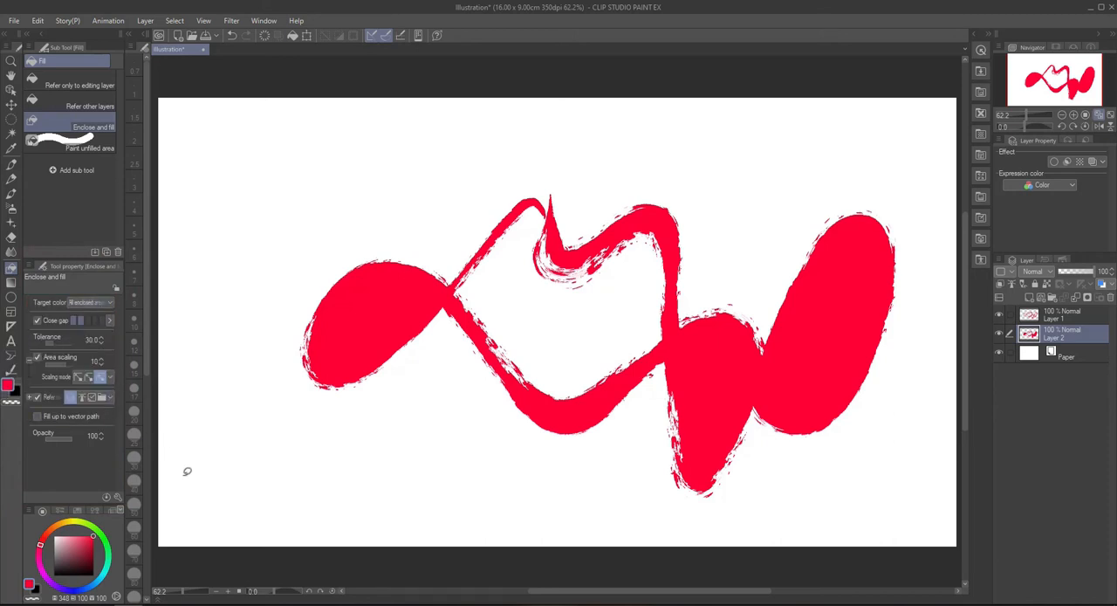
{"action": "left_click", "coordinate": [38, 321]}
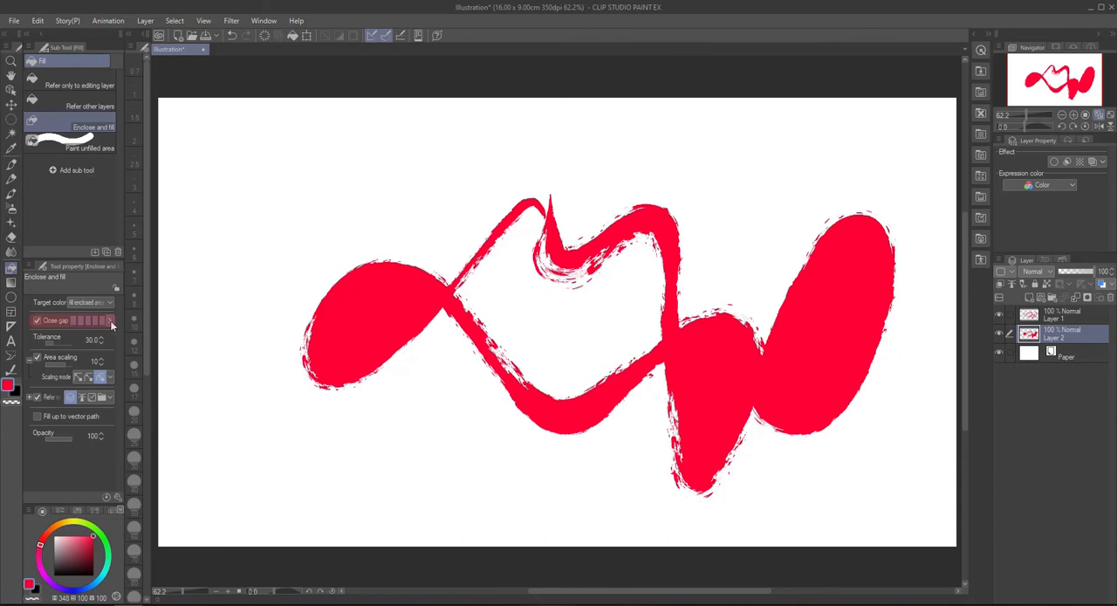
{"action": "mouse_move", "coordinate": [114, 543]}
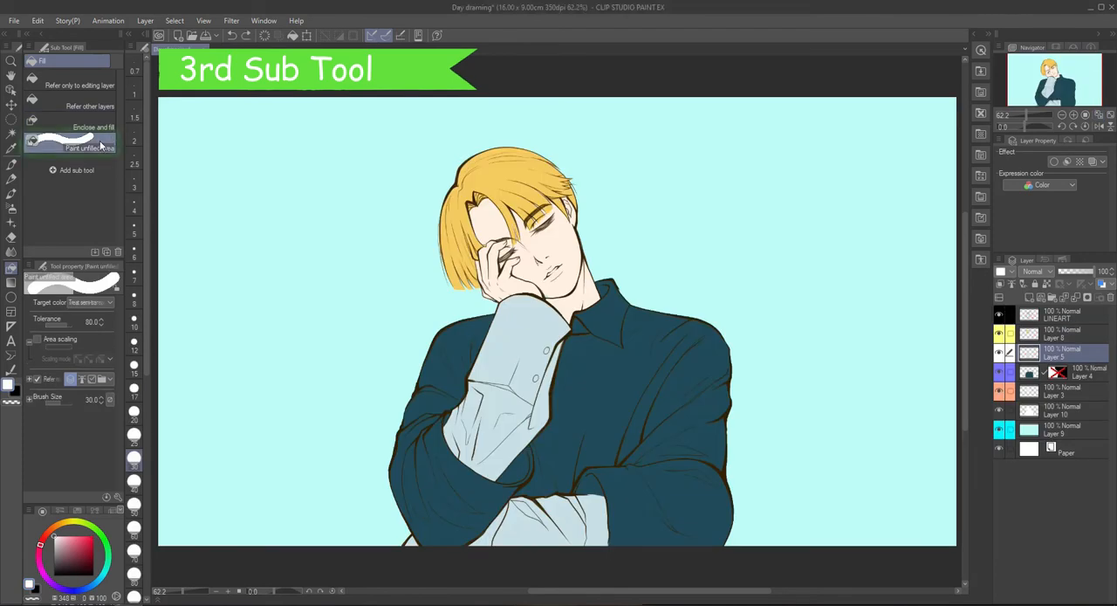
Choose Paint unfilled area, pick the hair's yellow, and fill gaps around buttons and cuffs.
{"action": "left_click", "coordinate": [70, 144]}
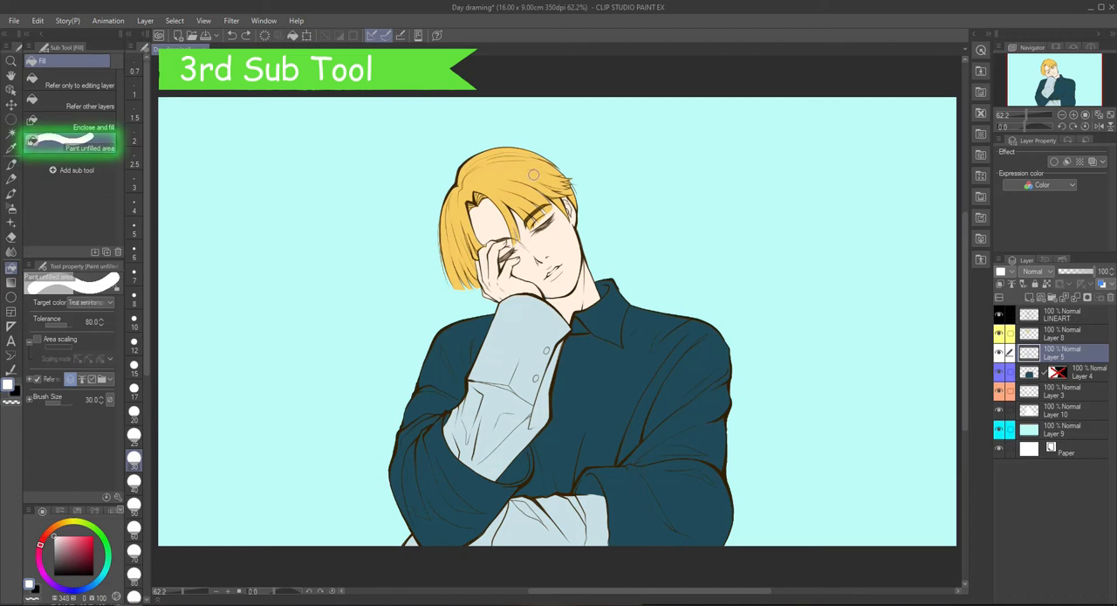
{"action": "left_click", "coordinate": [69, 148]}
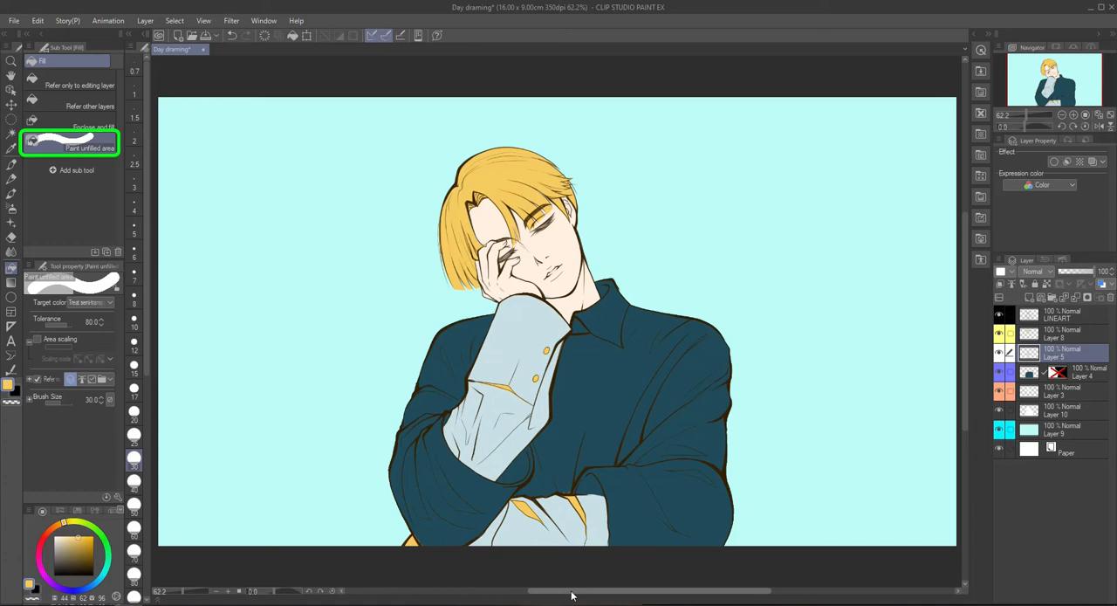
{"action": "left_click", "coordinate": [505, 256]}
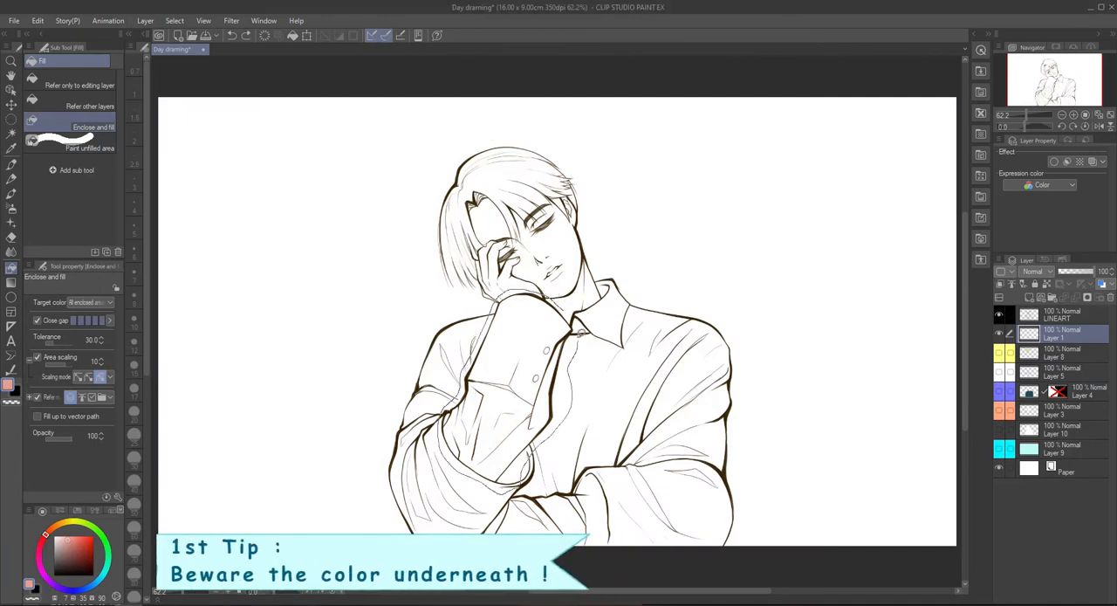
Test Enclose and fill over part of the character on a layer above the colours.
{"action": "left_click", "coordinate": [489, 375]}
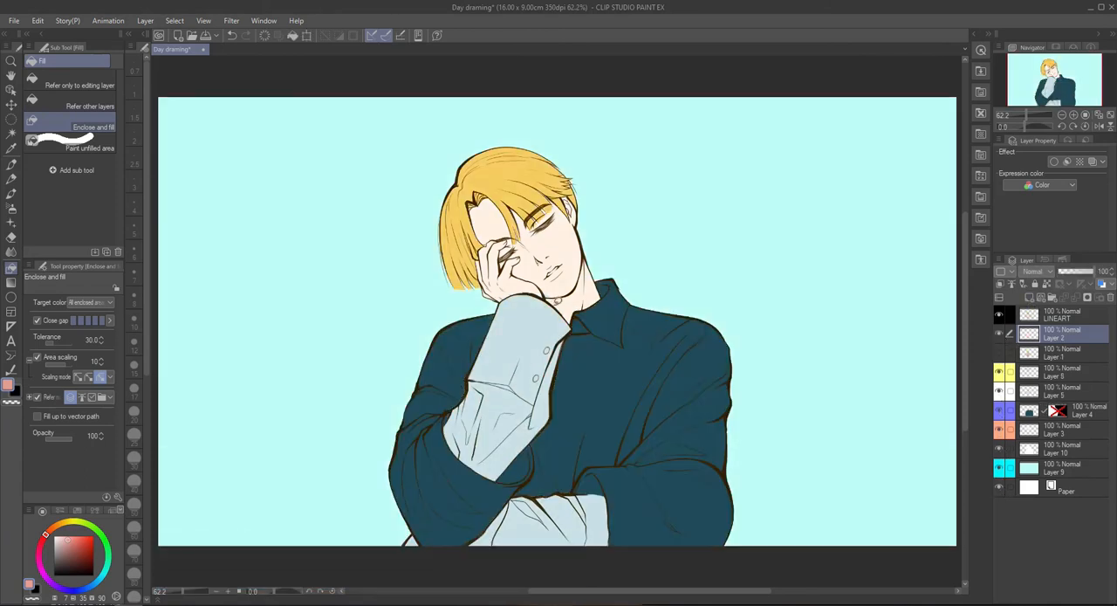
{"action": "left_click_drag", "start_coordinate": [550, 288], "coordinate": [545, 436]}
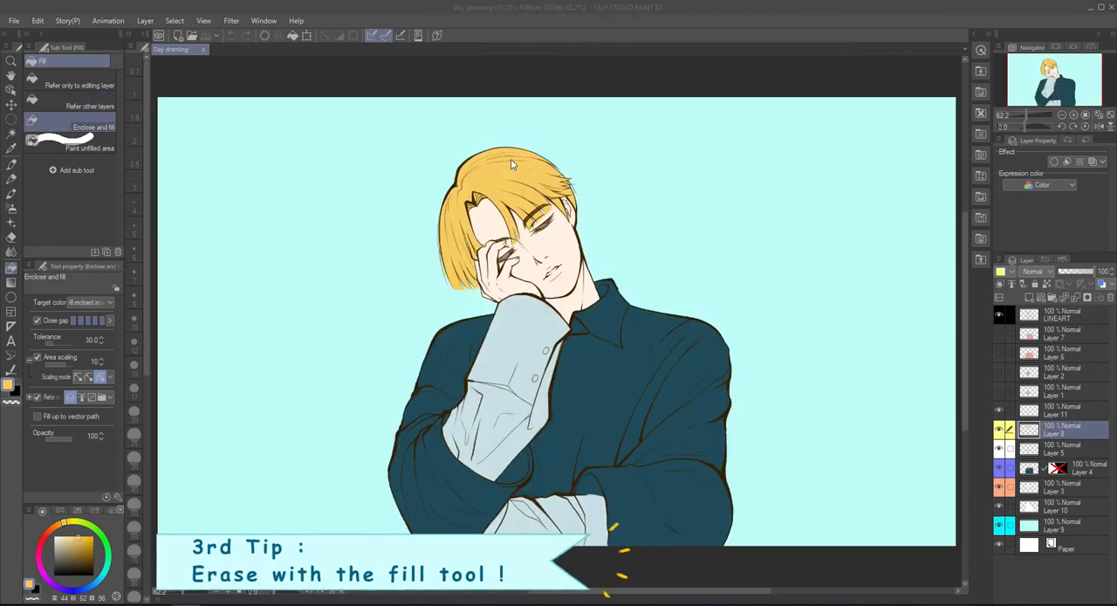
{"action": "mouse_move", "coordinate": [686, 227]}
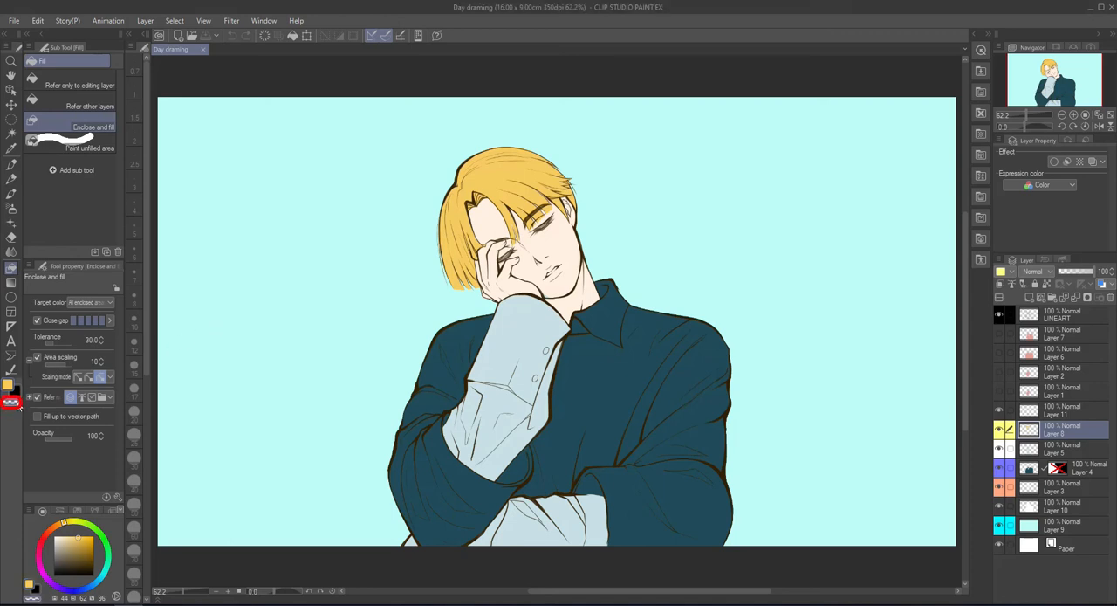
Erase a coloured area by filling it with the transparent colour.
{"action": "left_click", "coordinate": [478, 188]}
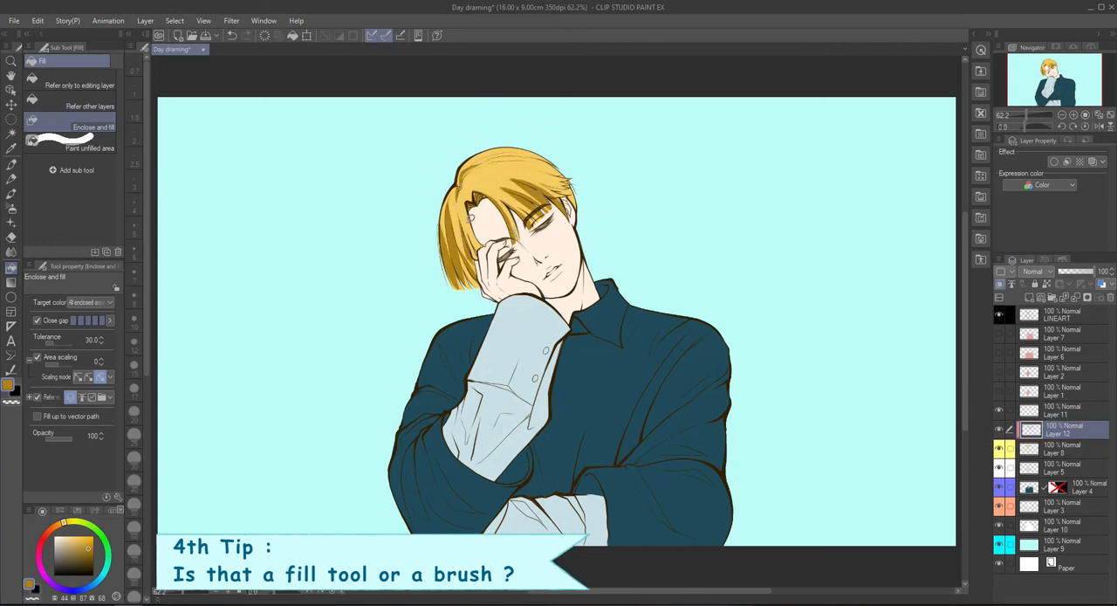
Choose the Paint unfilled area mode on the new empty layer above the hair.
{"action": "left_click", "coordinate": [89, 147]}
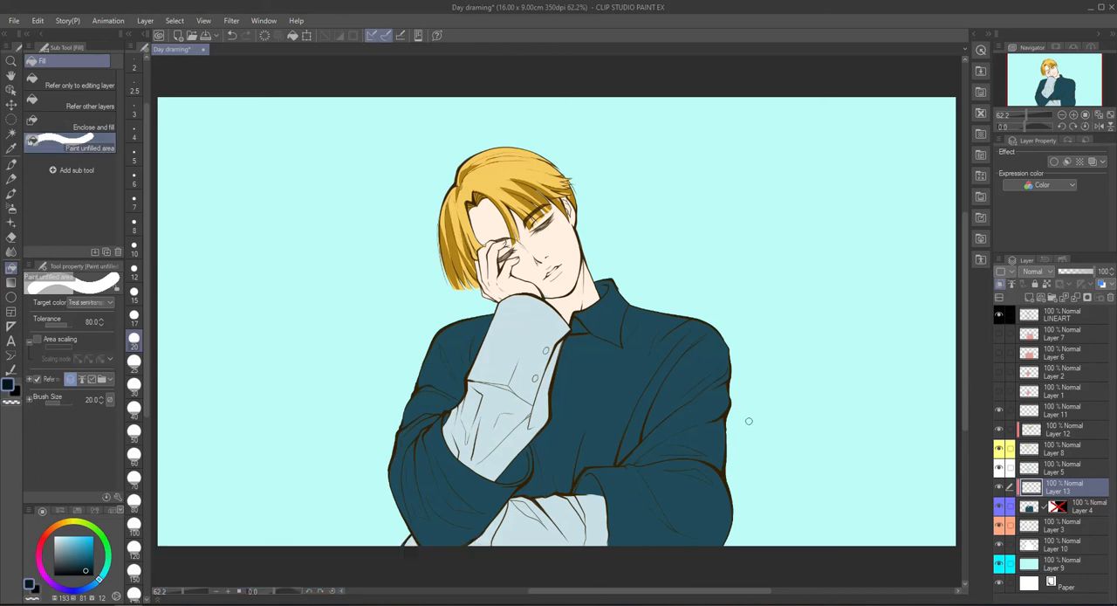
{"action": "mouse_move", "coordinate": [62, 417]}
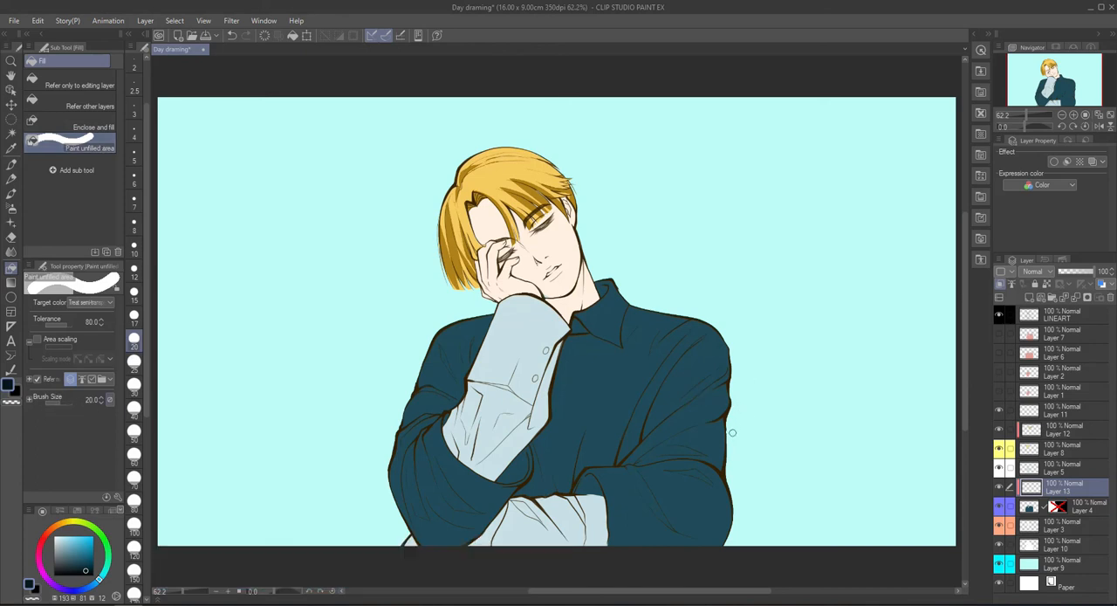
Raise the fill brush size to 200 and paint dark navy over the right sleeve's unfilled spots.
{"action": "left_click", "coordinate": [715, 442]}
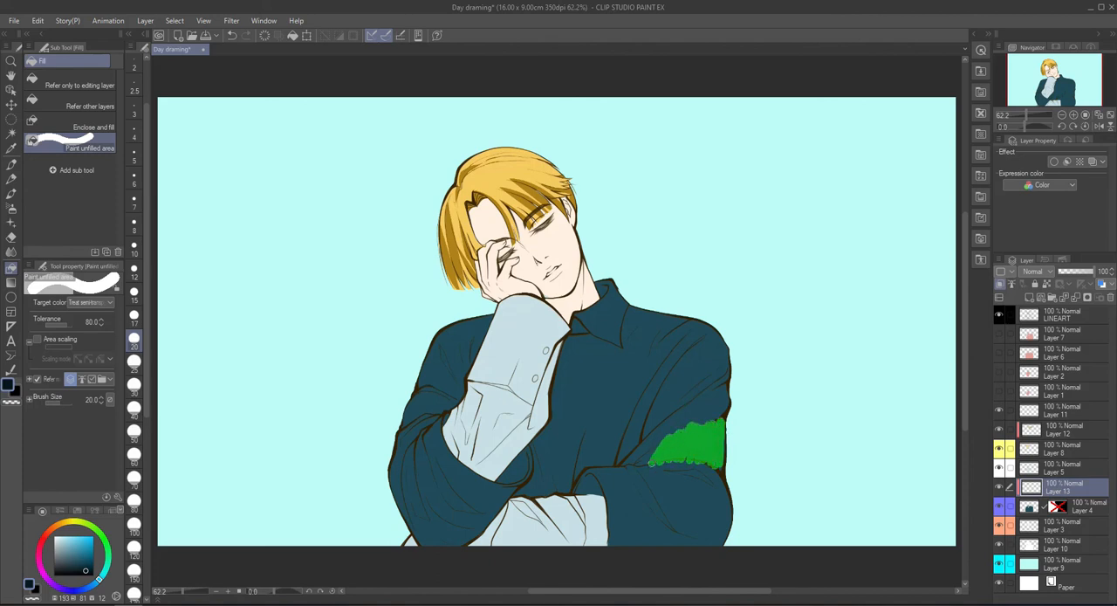
{"action": "left_click", "coordinate": [685, 445]}
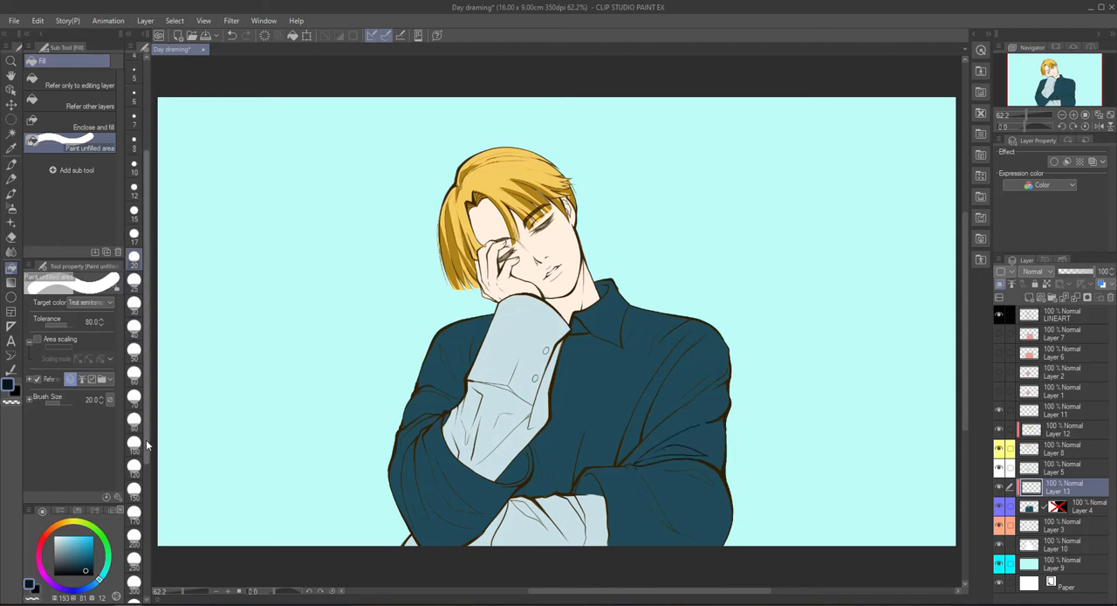
{"action": "scroll", "scroll_direction": "down", "scroll_amount": 3}
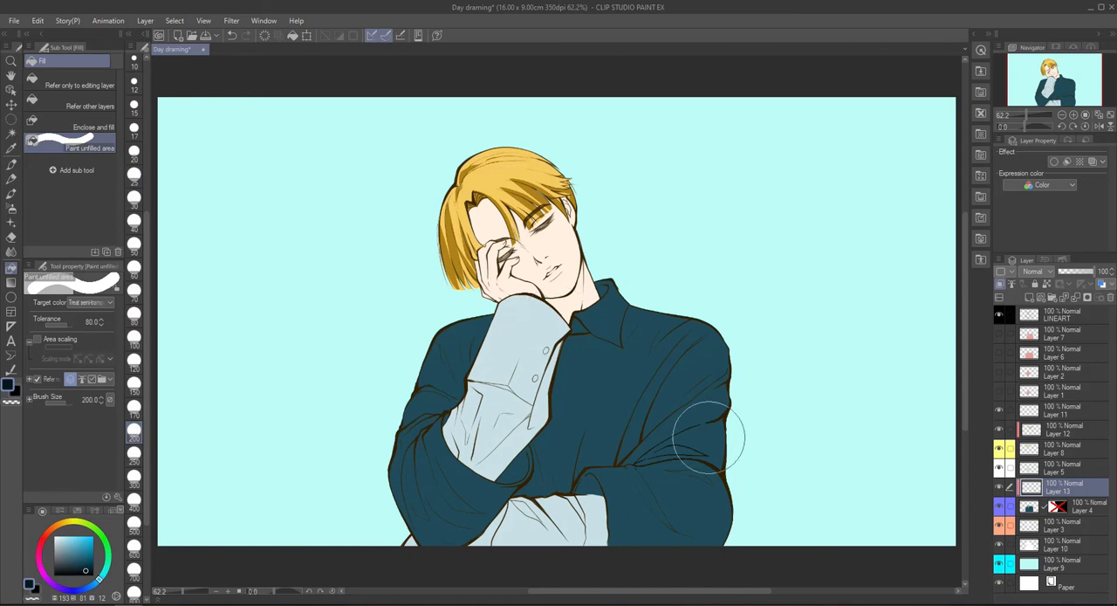
{"action": "left_click", "coordinate": [707, 441]}
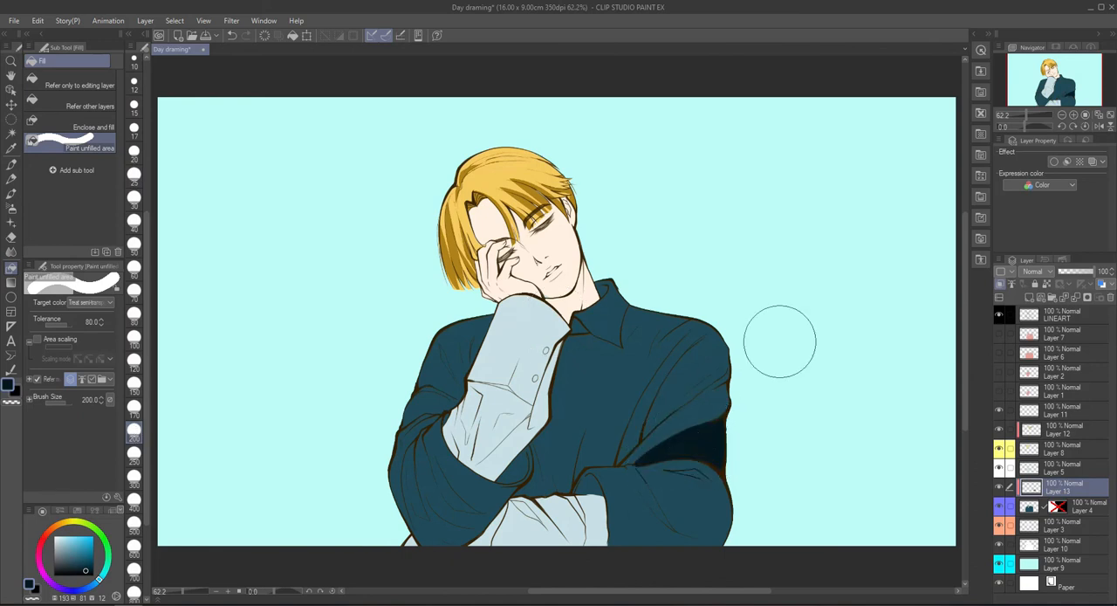